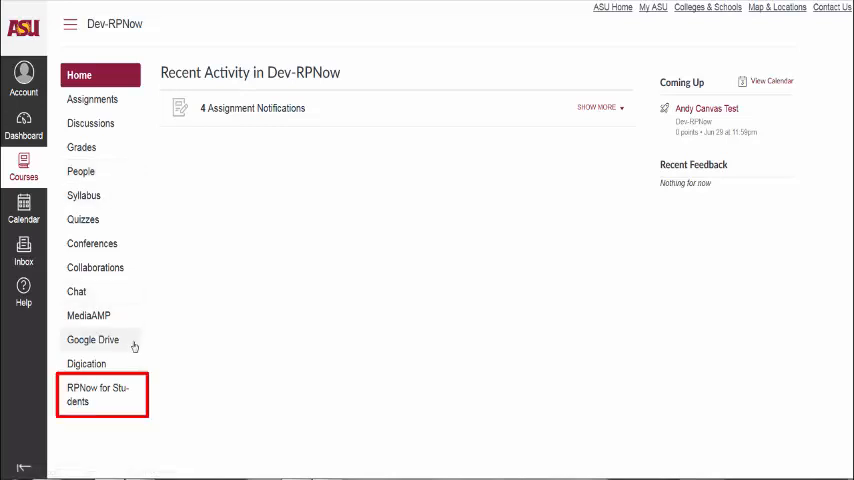
pyautogui.moveTo(100, 394)
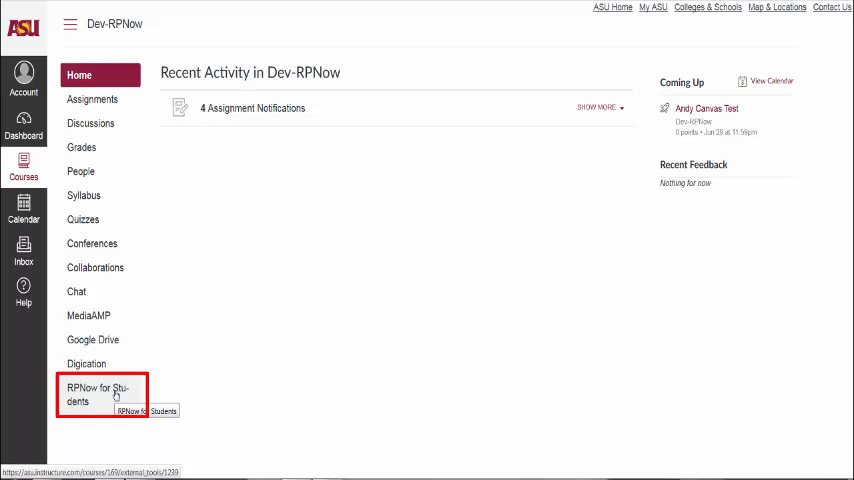
# Go to the RPNow for Students page in the Dev-RPNow Canvas course.
pyautogui.click(98, 394)
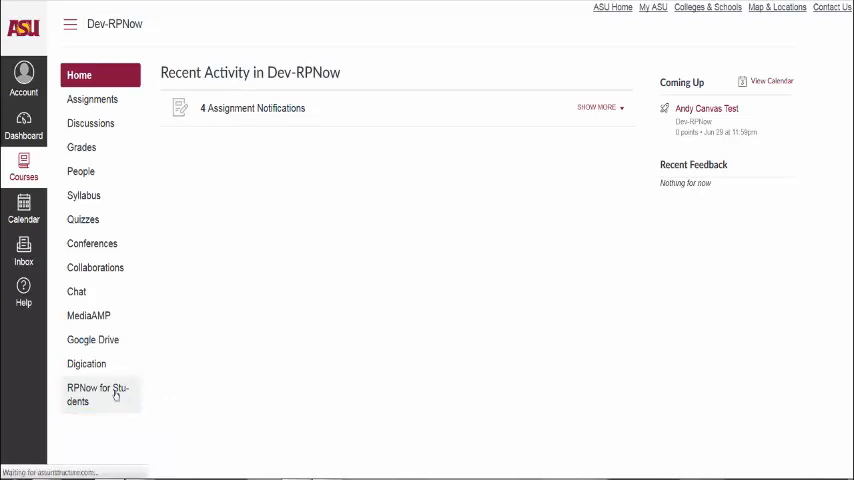
pyautogui.click(96, 394)
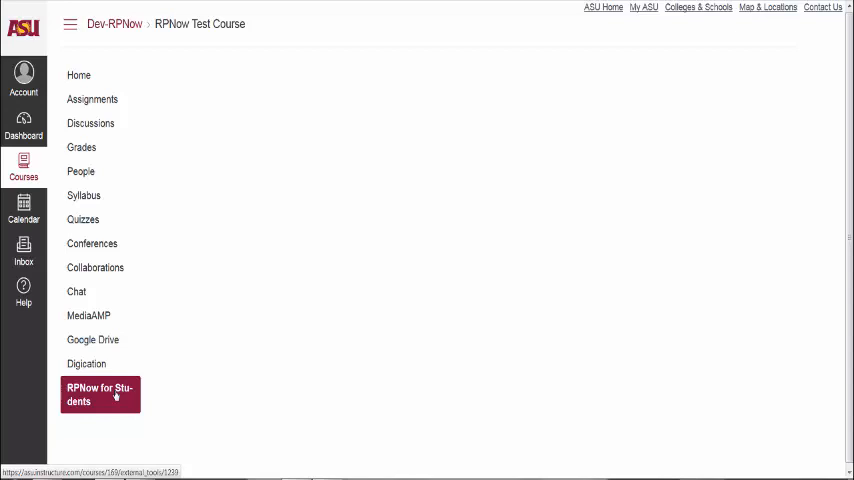
# Begin the Math 101 Final Exam from the RPNow exam list, bringing up the Verify Your Information form.
pyautogui.click(98, 394)
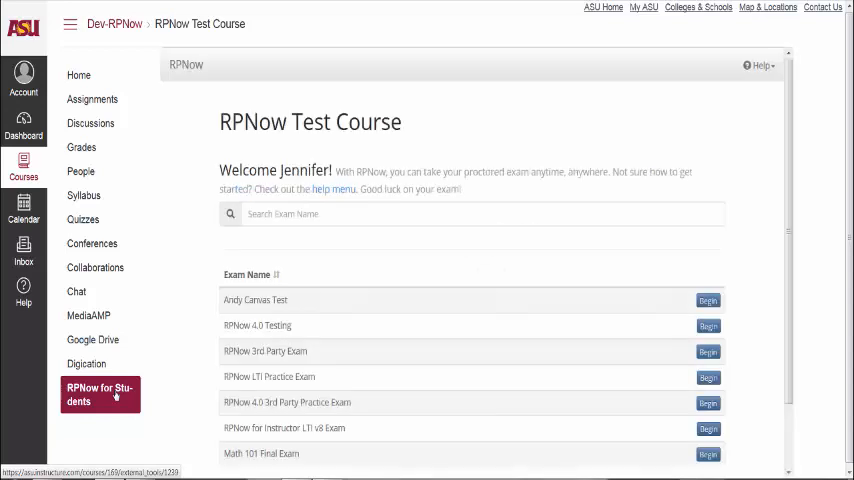
pyautogui.click(760, 64)
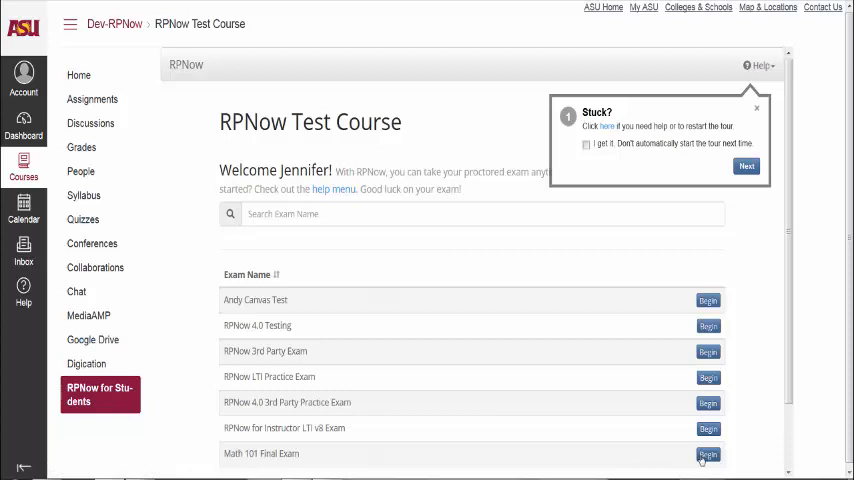
pyautogui.scroll(-3)
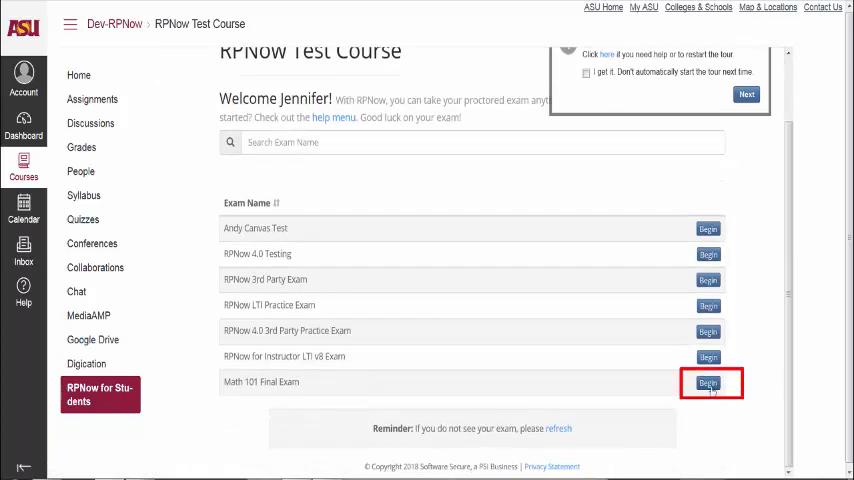
pyautogui.click(708, 382)
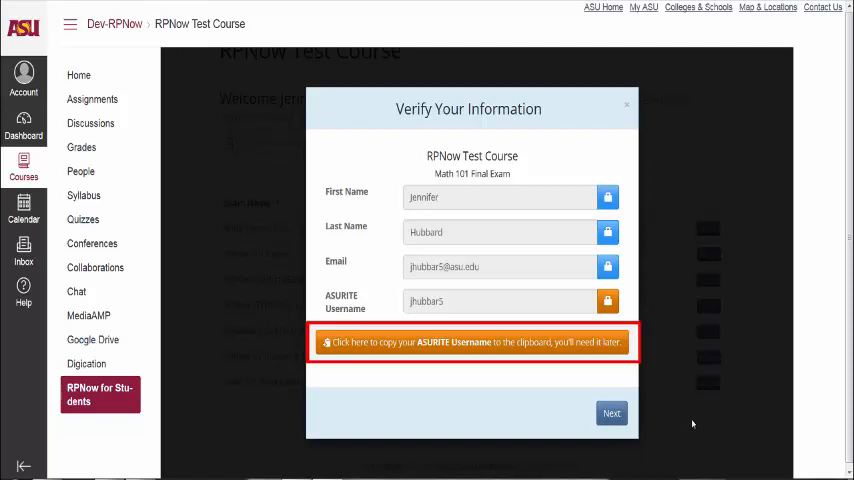
pyautogui.moveTo(582, 342)
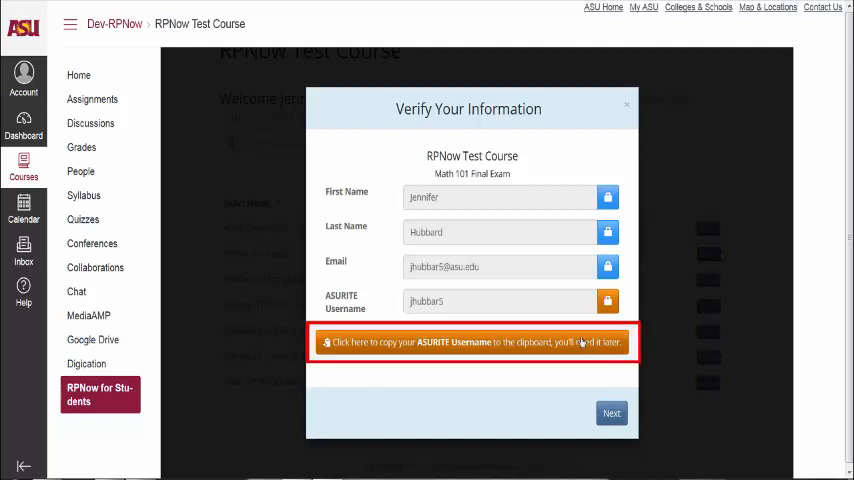
# Copy the ASURITE username to the clipboard and continue past verification to the download page.
pyautogui.click(470, 342)
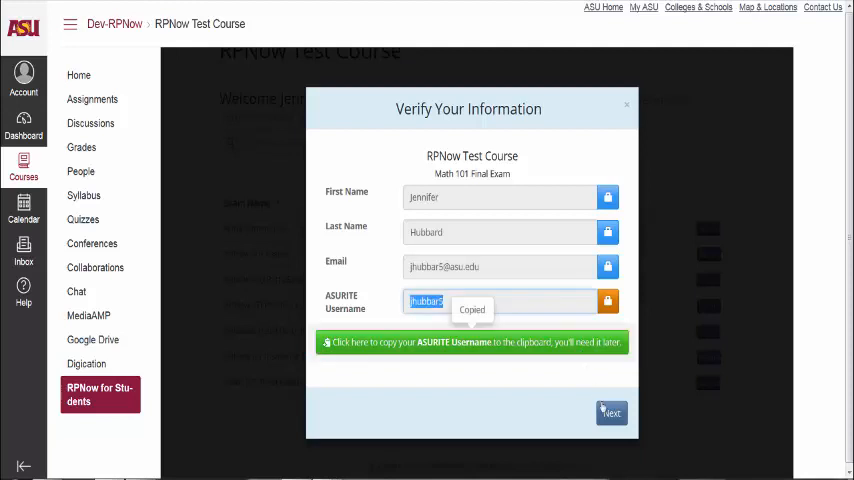
pyautogui.click(612, 412)
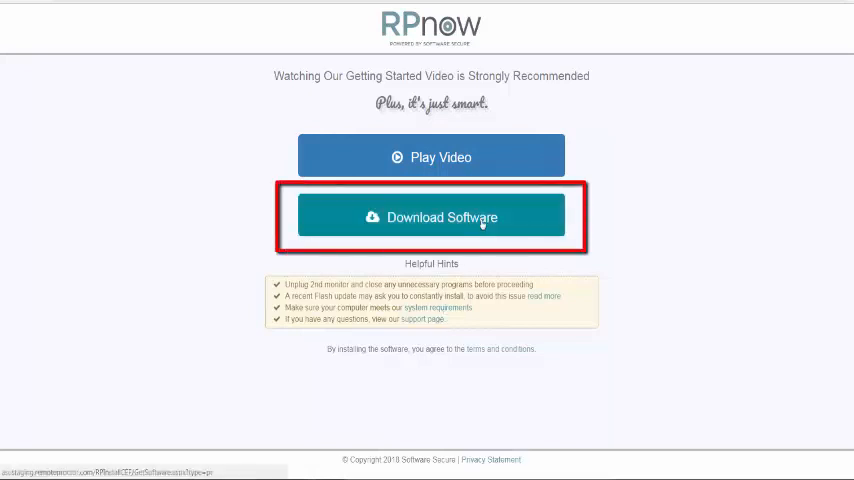
# Download the RPNow secure browser, run its installer and accept the license agreement.
pyautogui.click(432, 216)
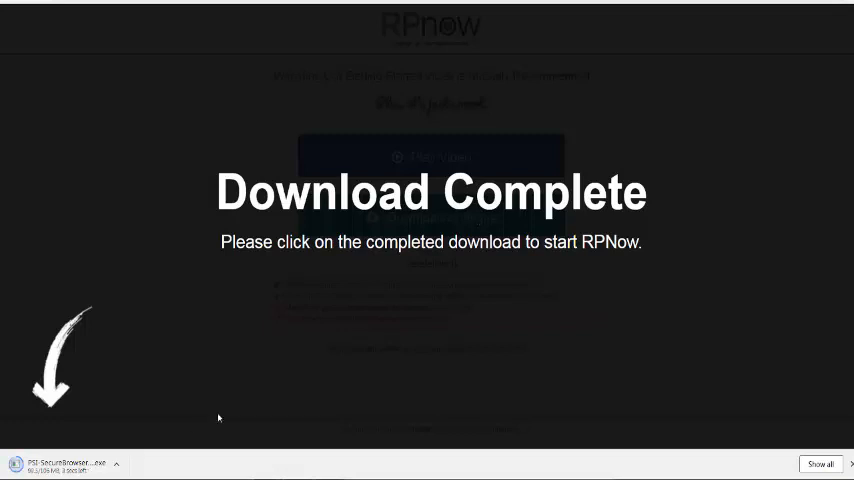
pyautogui.click(70, 464)
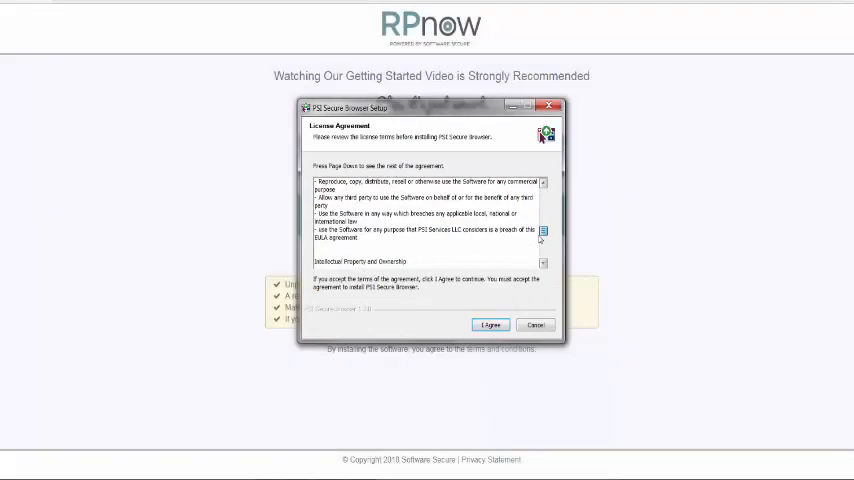
pyautogui.click(490, 324)
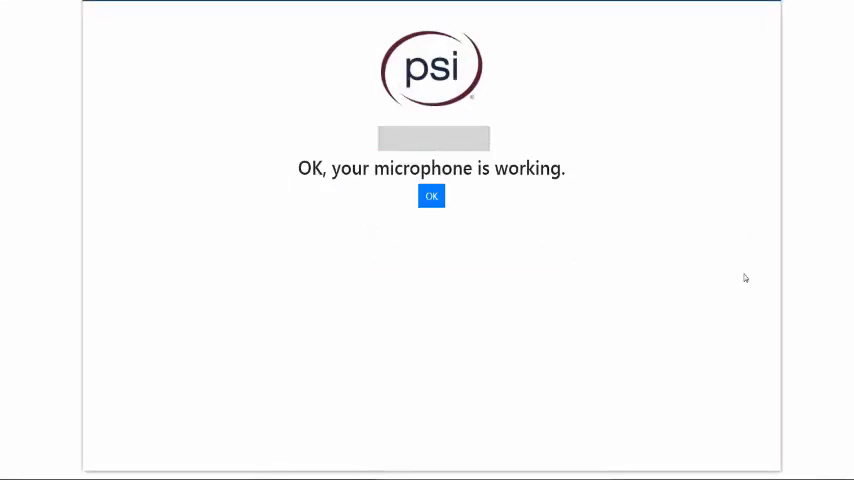
# Acknowledge the passed microphone check to reach the ASURITE username prompt.
pyautogui.click(432, 196)
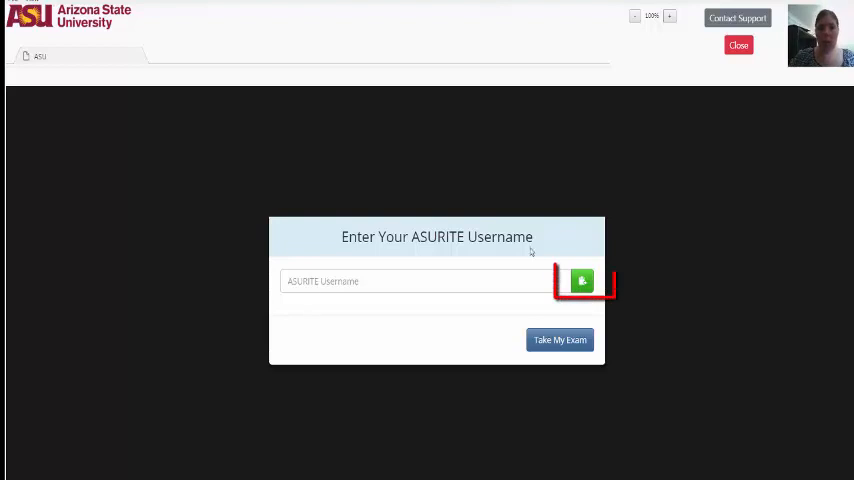
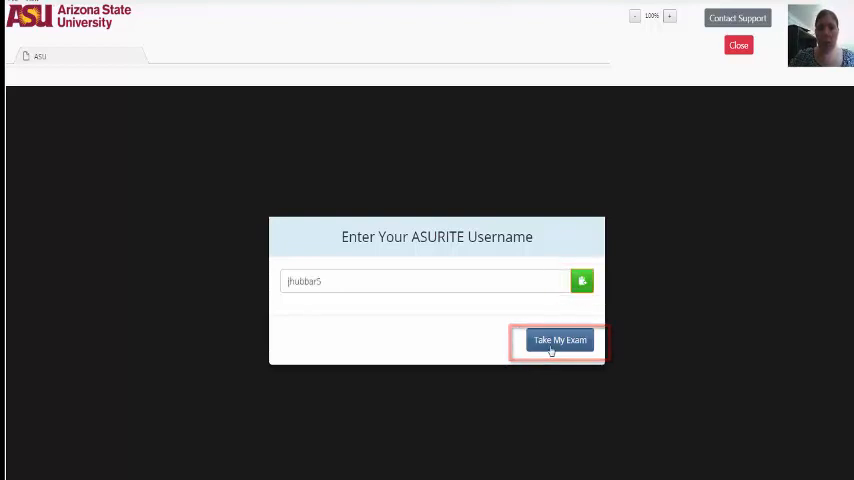
pyautogui.click(560, 340)
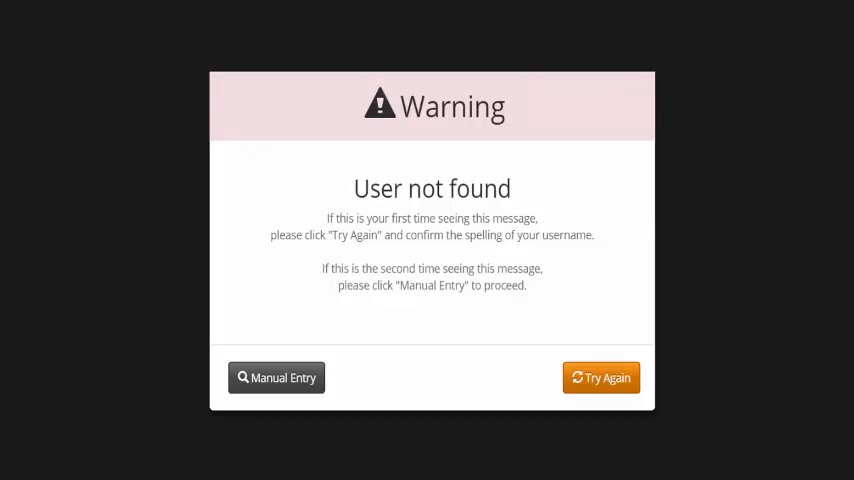
pyautogui.click(276, 376)
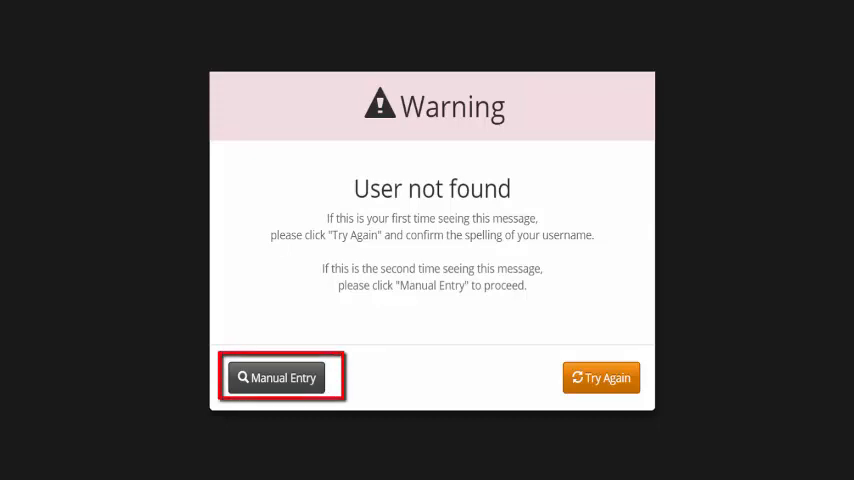
pyautogui.moveTo(276, 378)
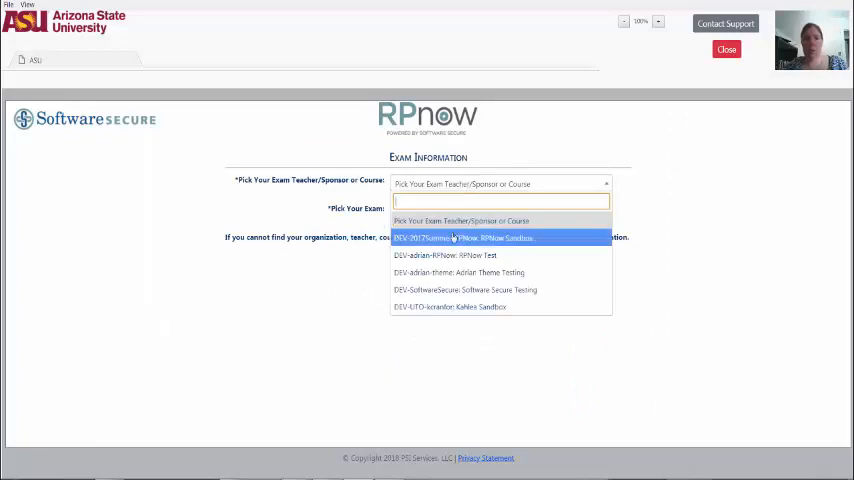
pyautogui.click(464, 238)
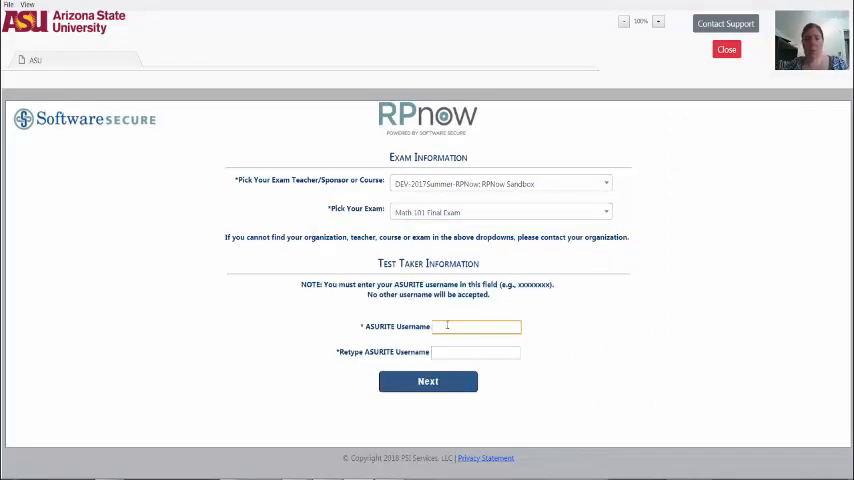
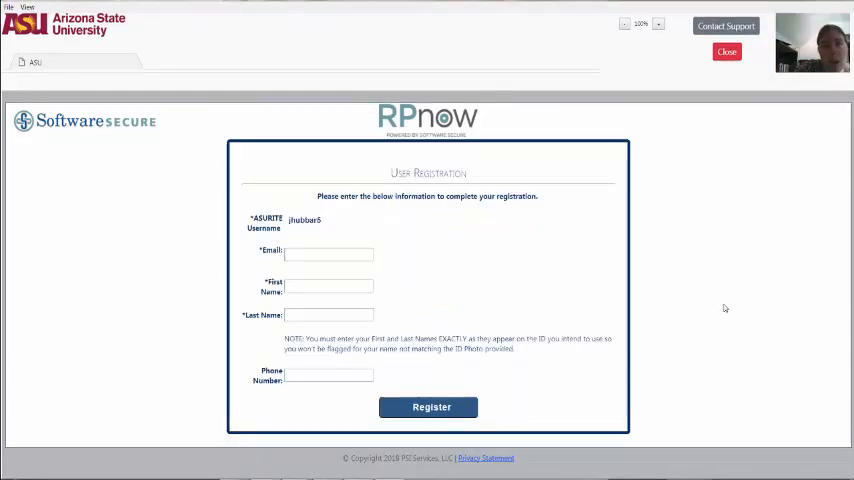
pyautogui.click(328, 252)
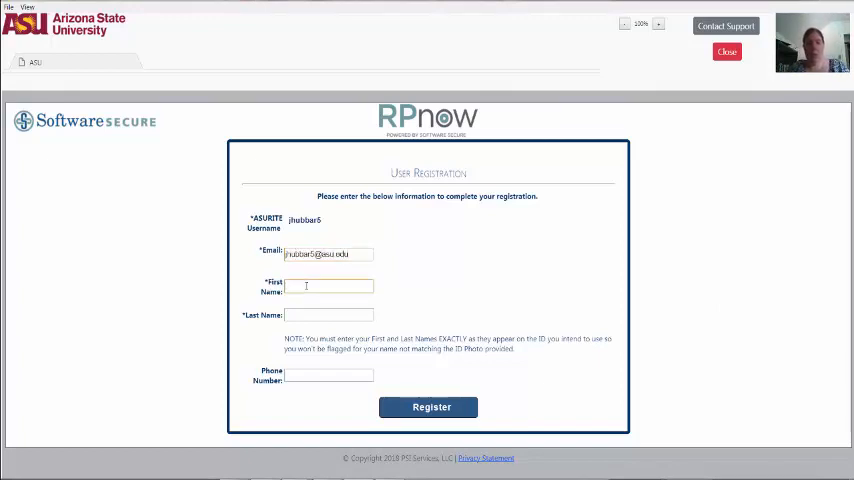
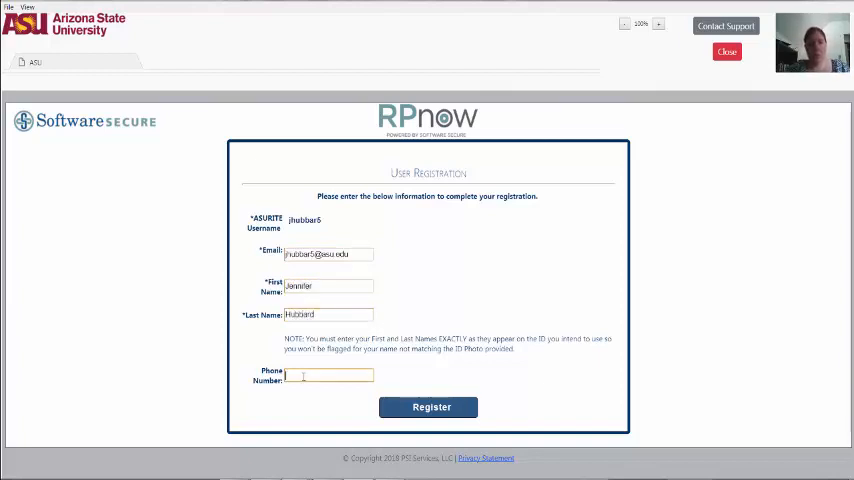
pyautogui.write('555-555-5')
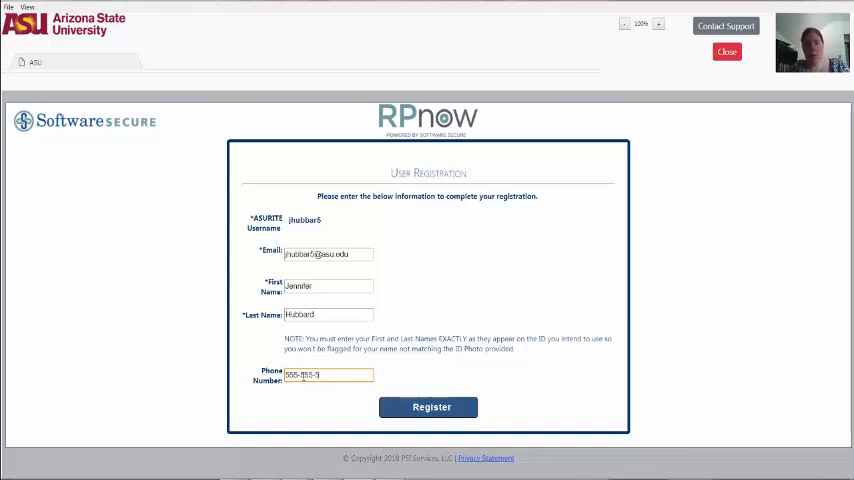
pyautogui.click(428, 408)
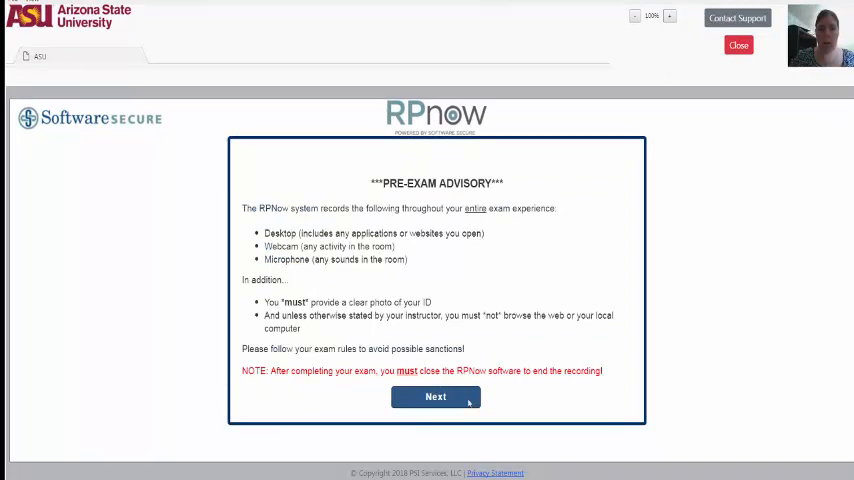
# Accept the pre-exam advisory and continue past the passed system requirements check to ID Photo Instructions.
pyautogui.click(436, 396)
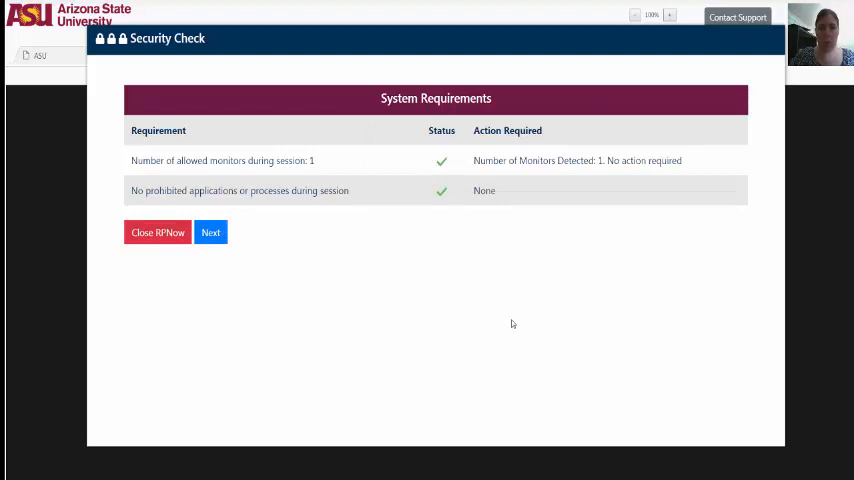
pyautogui.click(210, 232)
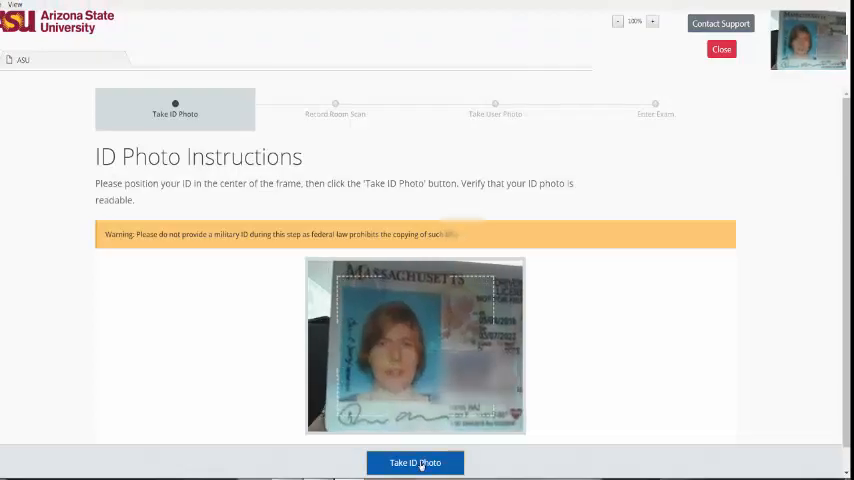
# Capture the ID photo, affirm it is clear and legible, and confirm it to reach Room Scan Instructions.
pyautogui.click(414, 462)
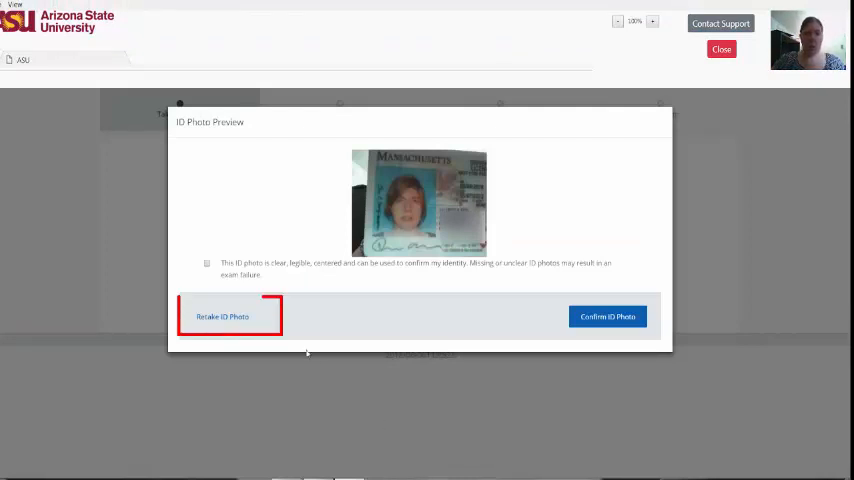
pyautogui.click(208, 264)
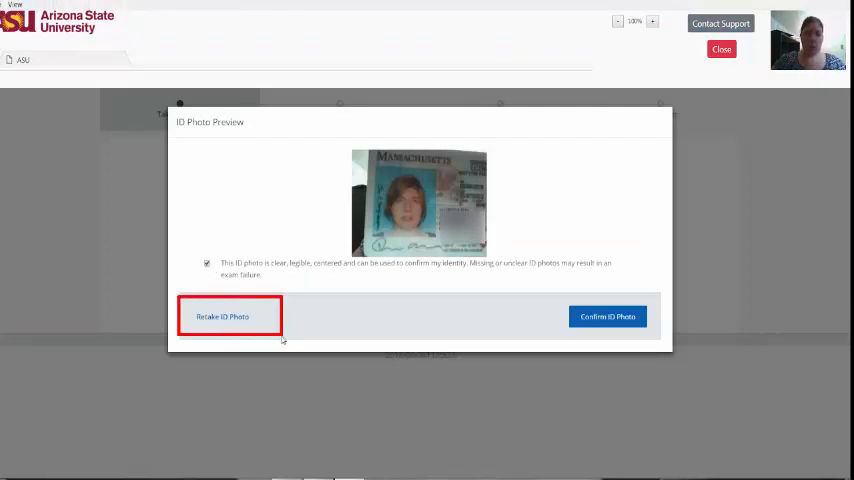
pyautogui.moveTo(438, 316)
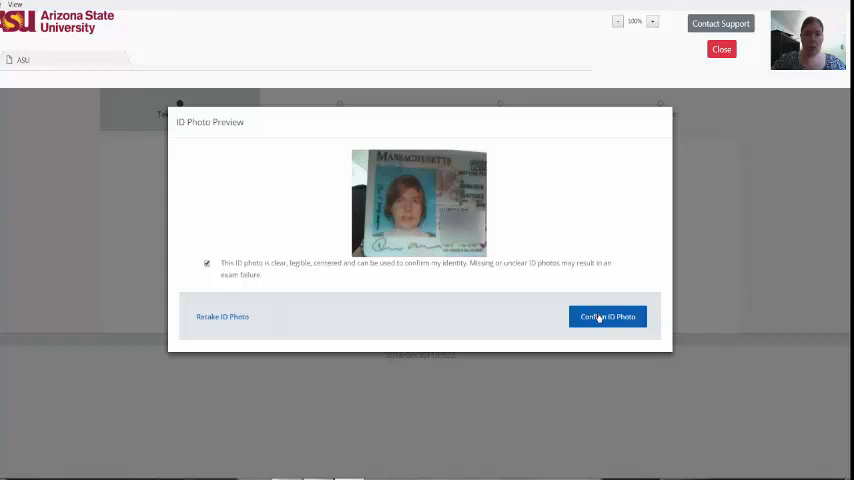
pyautogui.click(608, 316)
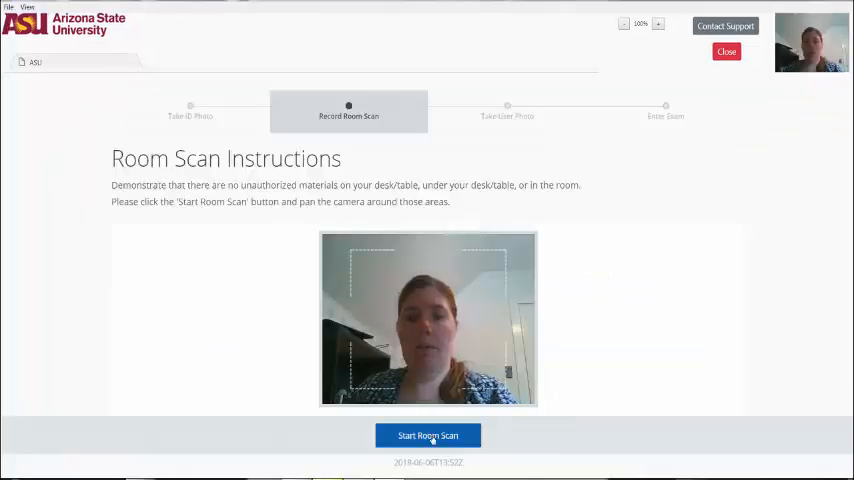
# Record the room scan while panning the camera, then stop the scan.
pyautogui.click(428, 436)
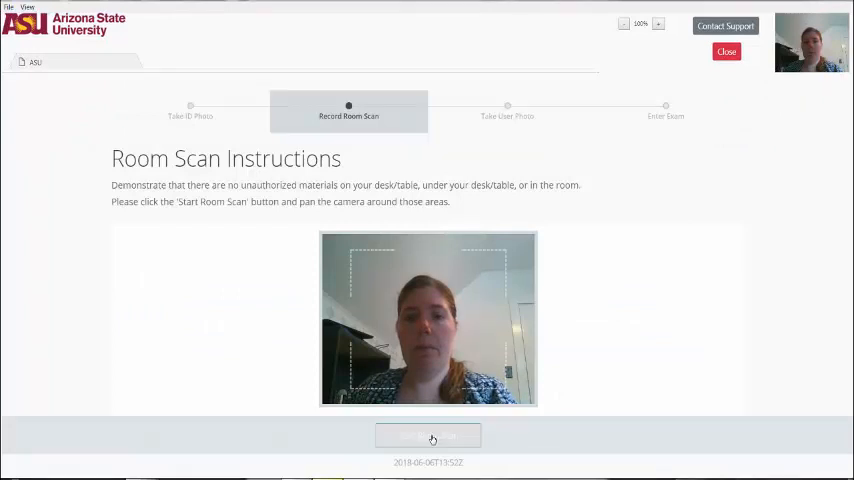
pyautogui.click(428, 436)
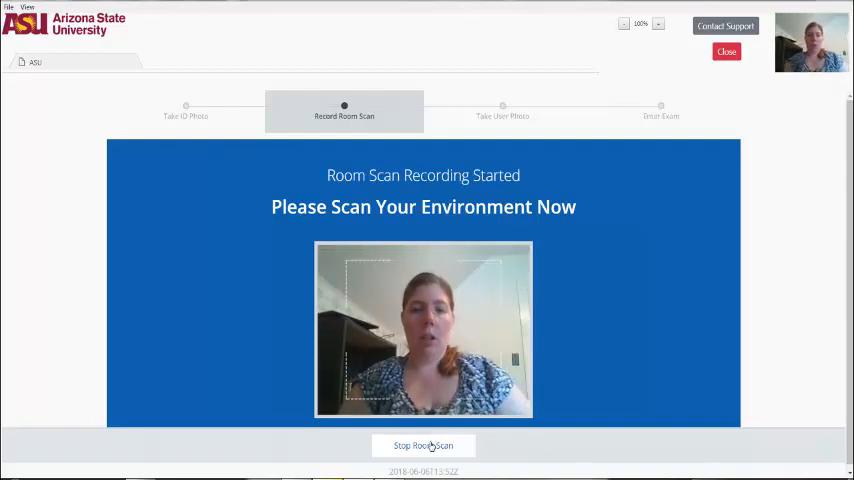
pyautogui.click(424, 446)
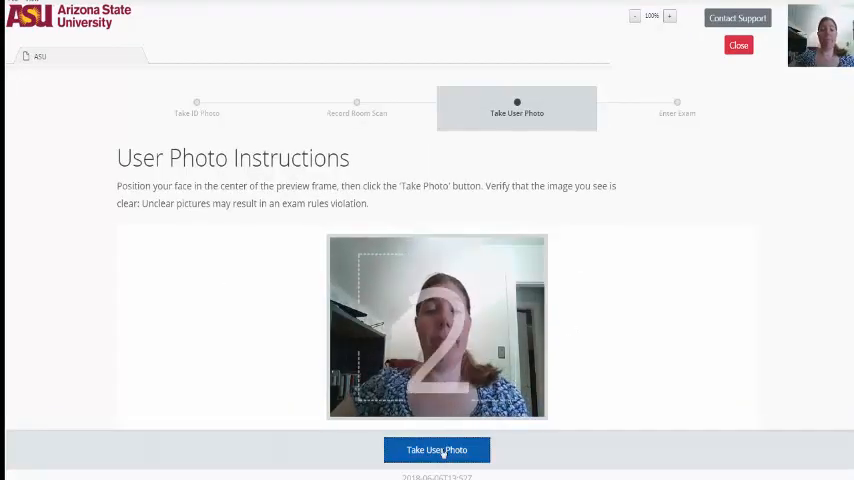
# Capture the user photo, affirm it is clear and centred, and confirm it.
pyautogui.click(436, 448)
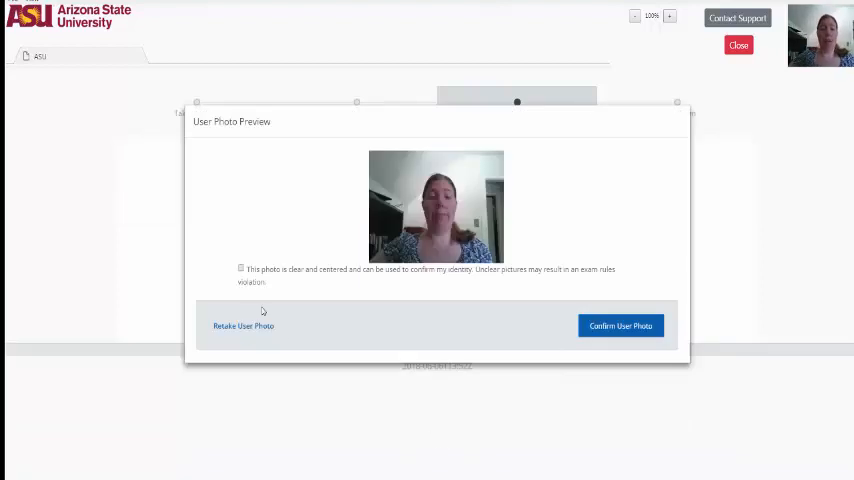
pyautogui.click(240, 268)
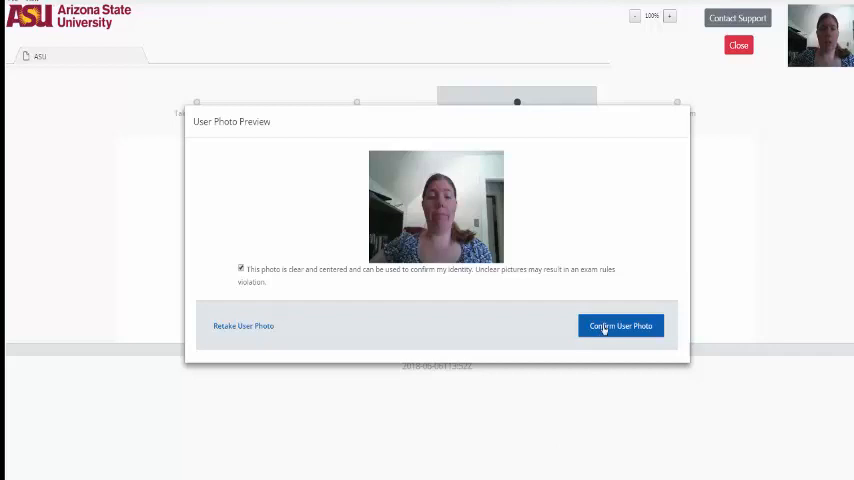
pyautogui.click(620, 324)
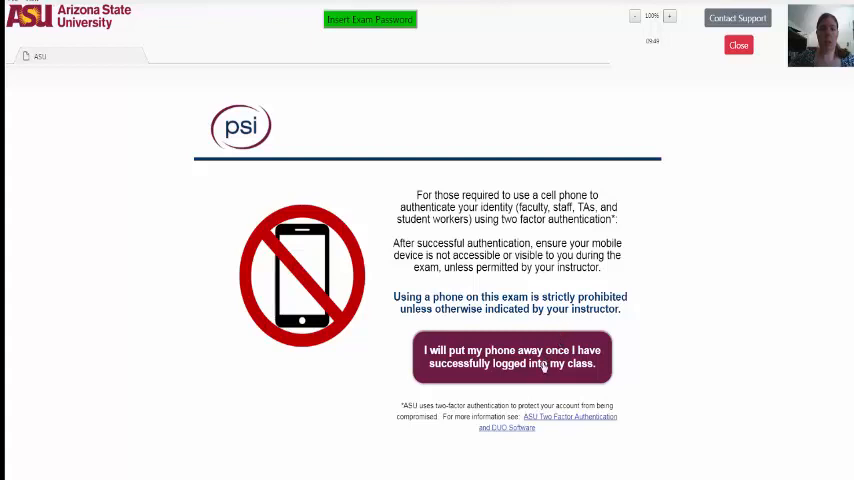
# Acknowledge the phone policy, sign in, and enter the Dev-RPNow course.
pyautogui.click(512, 356)
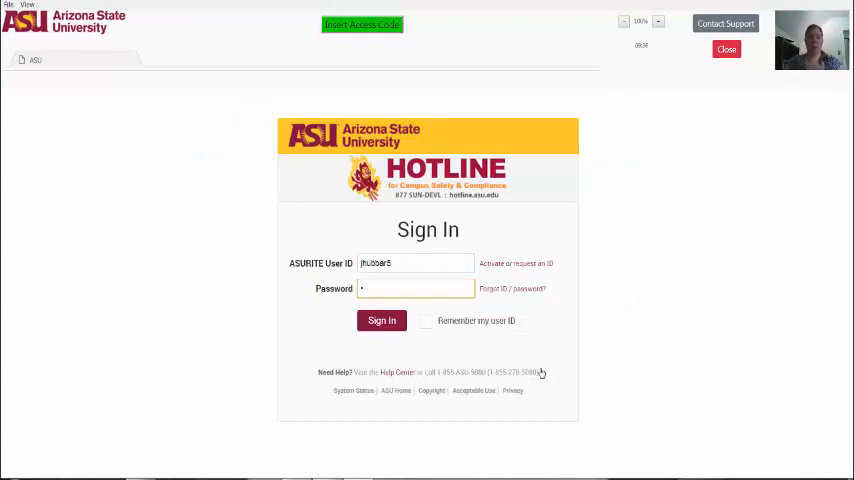
pyautogui.click(380, 320)
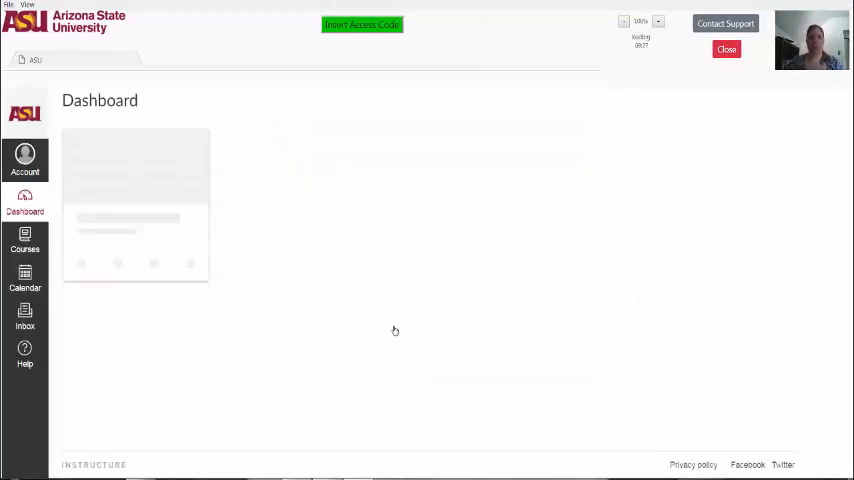
pyautogui.click(24, 240)
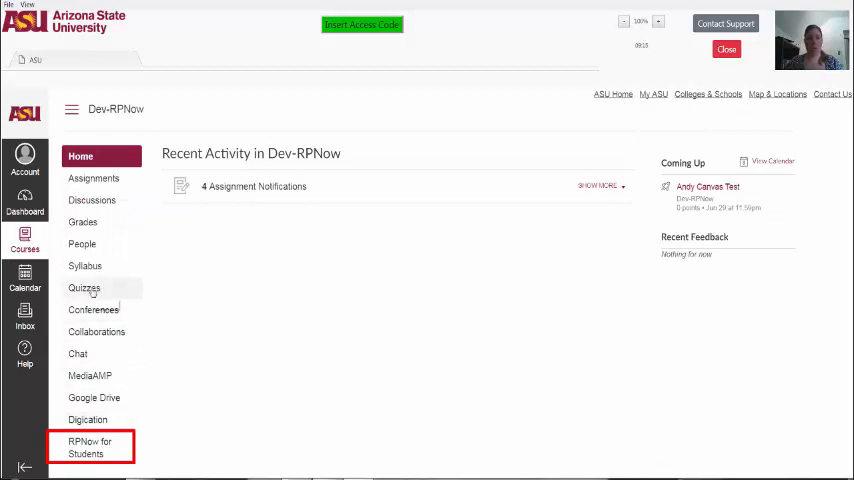
# From the course's Quizzes list, go to the Math 101 Final Exam quiz.
pyautogui.click(84, 288)
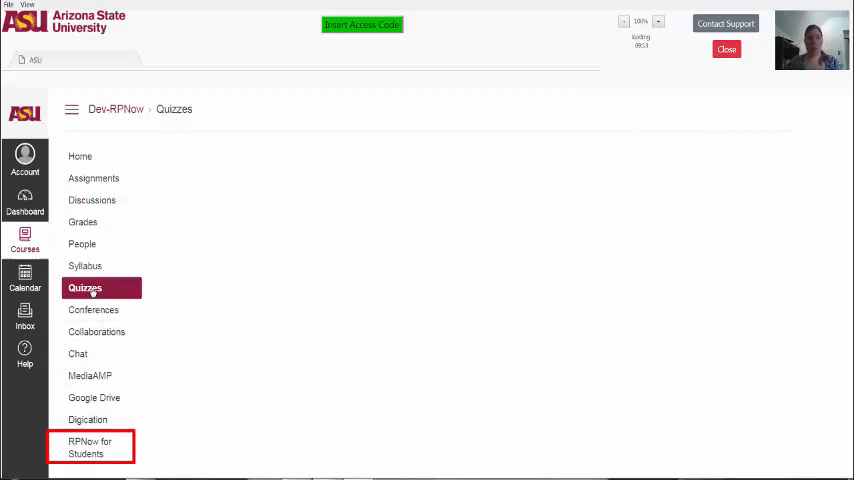
pyautogui.click(84, 288)
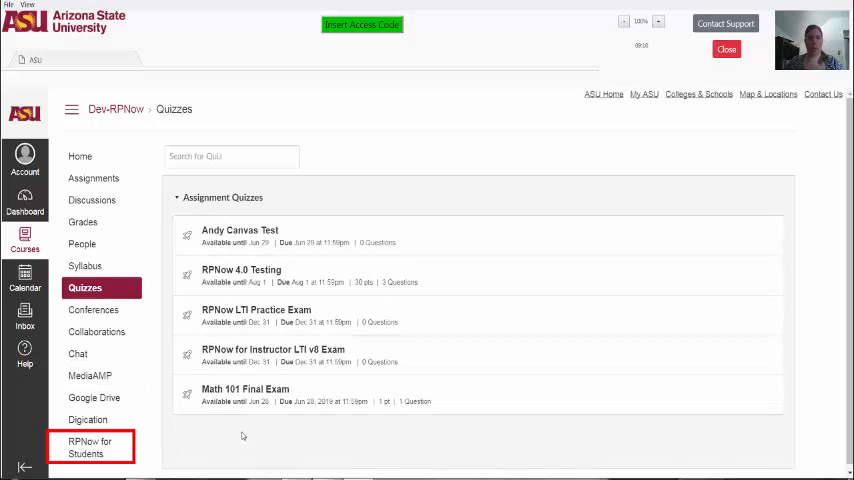
pyautogui.click(244, 388)
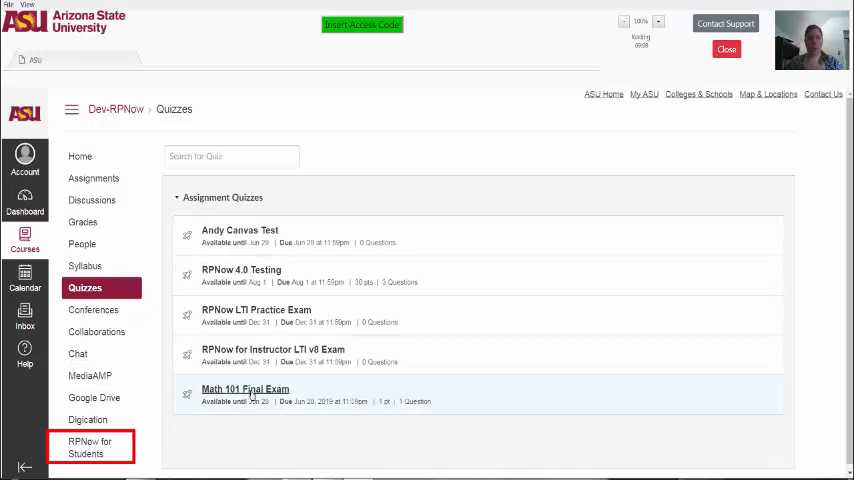
pyautogui.click(244, 388)
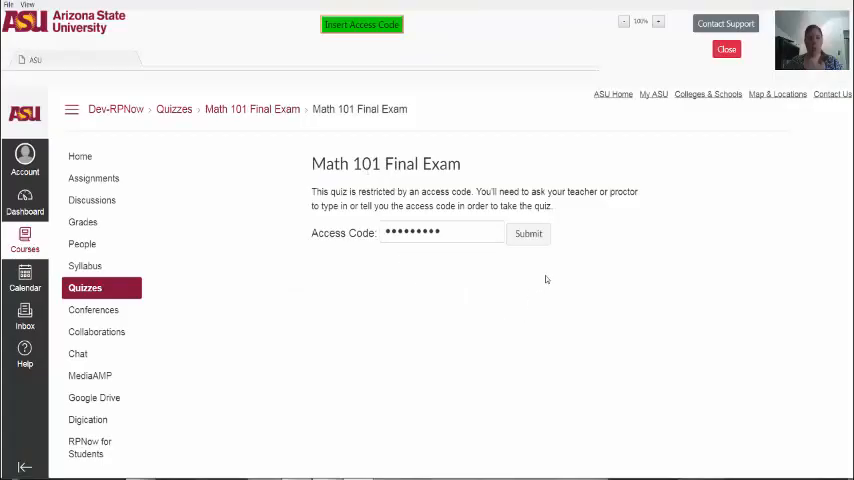
# Submit the filled-in access code to start the Math 101 Final Exam.
pyautogui.click(528, 234)
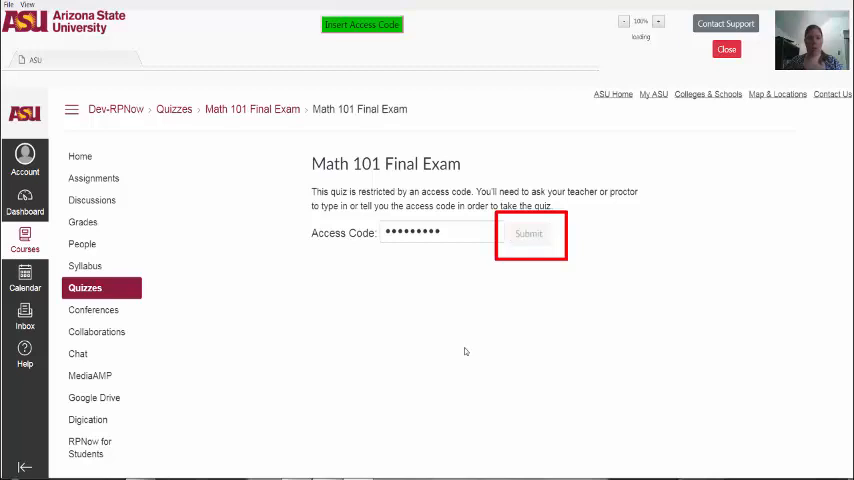
pyautogui.click(528, 232)
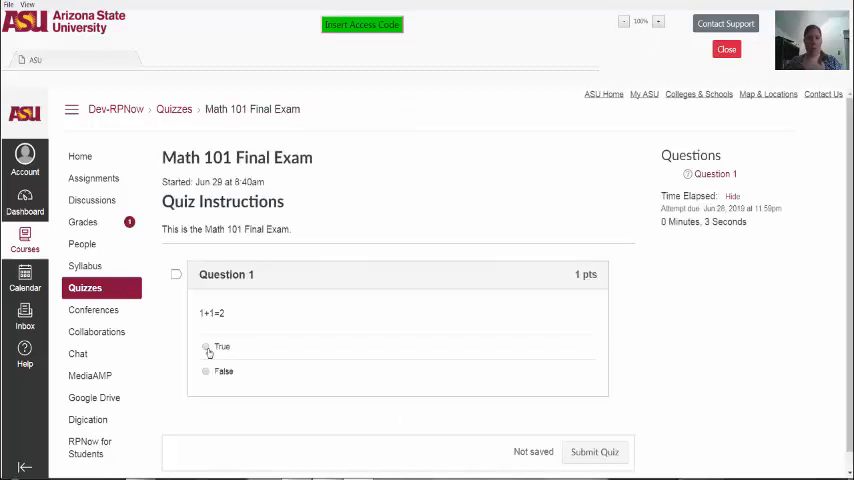
# Answer Question 1 True, hand in the quiz, and confirm leaving the secure browser.
pyautogui.click(206, 346)
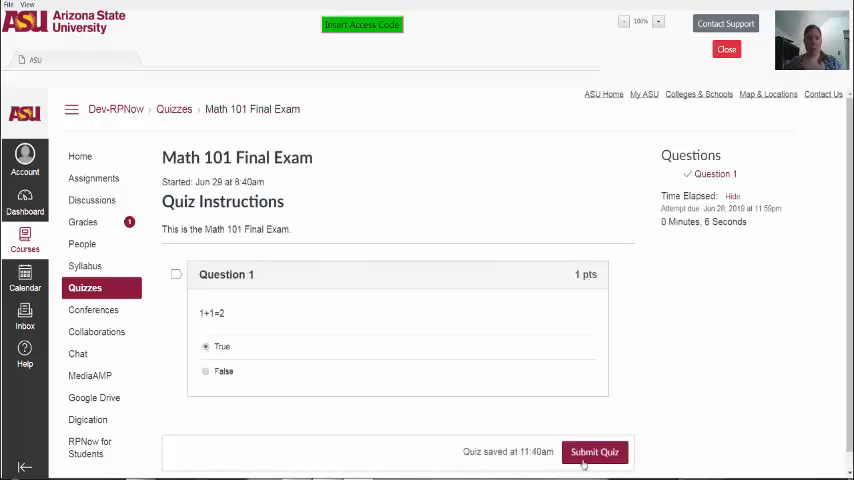
pyautogui.click(594, 452)
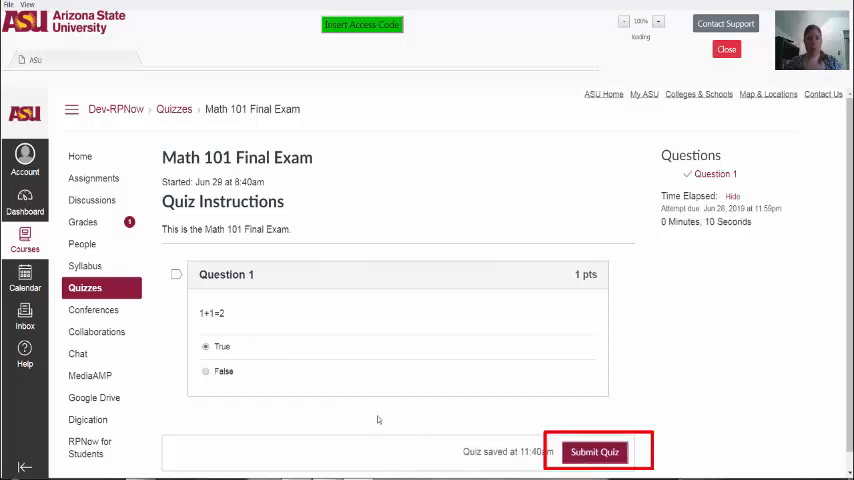
pyautogui.click(594, 452)
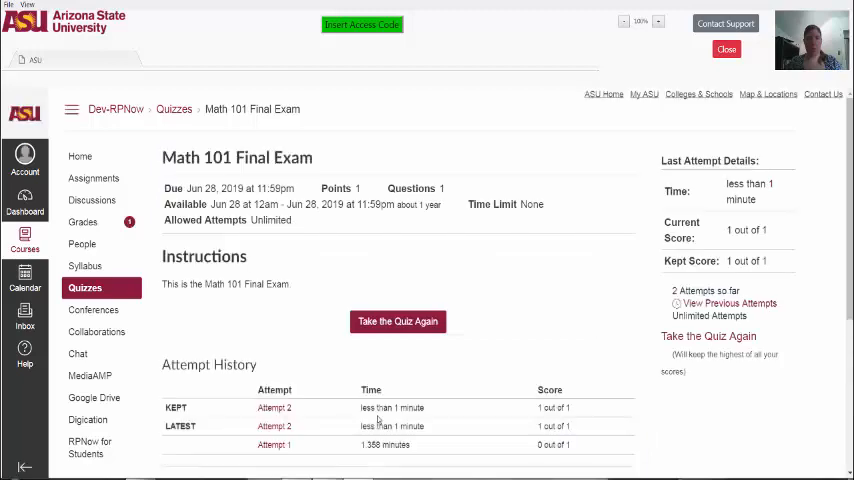
pyautogui.moveTo(466, 382)
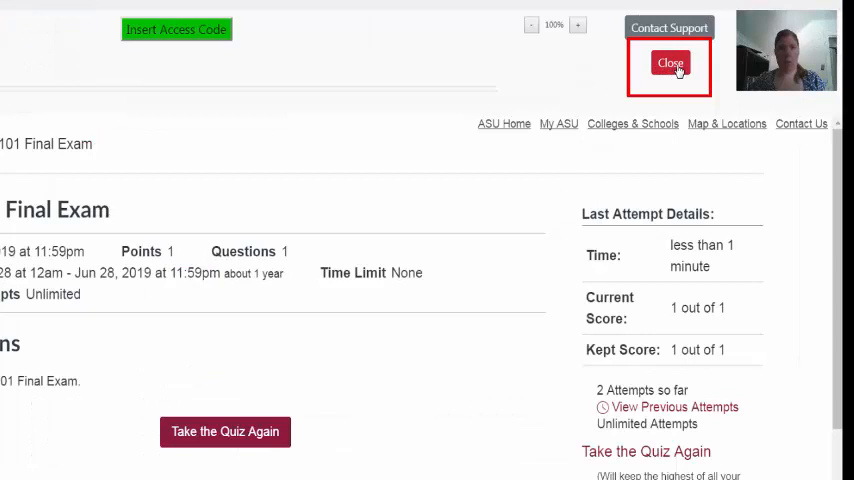
pyautogui.click(670, 64)
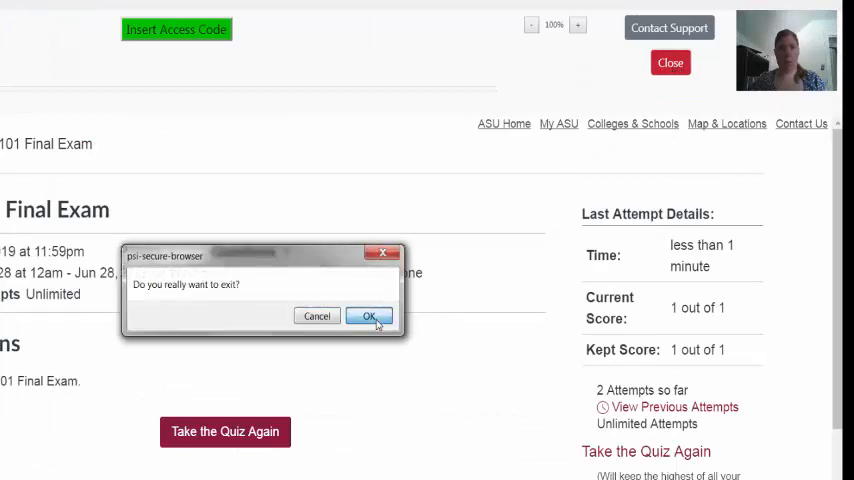